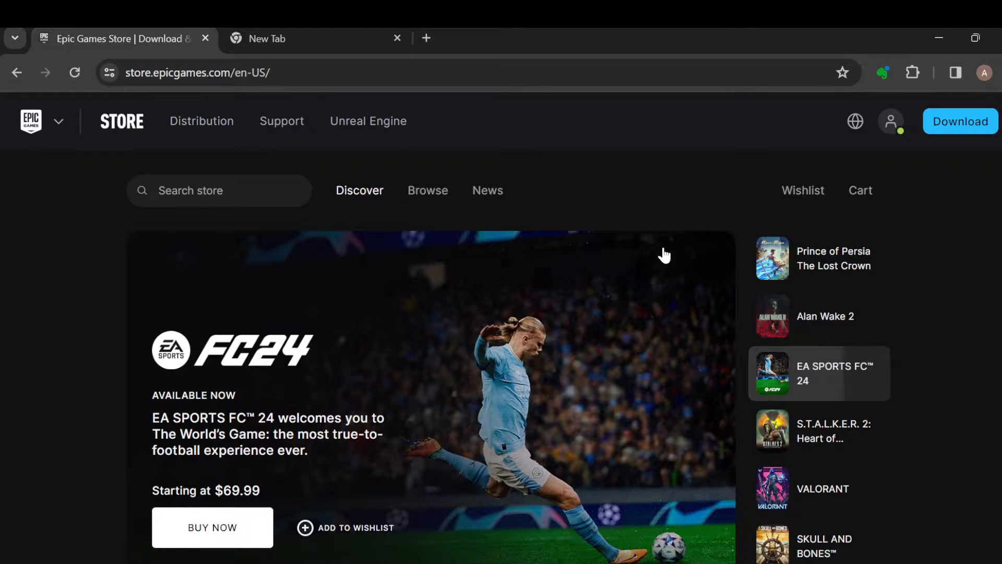
mouse_move(482, 140)
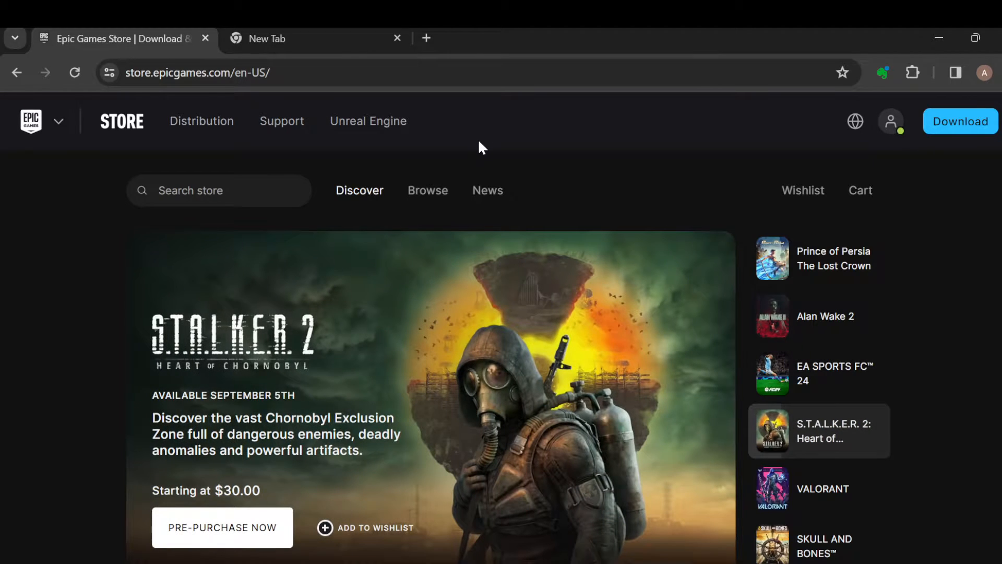
- Go through the profile menu to My Achievements, showing zero XP and no achievements
scroll(down, 3)
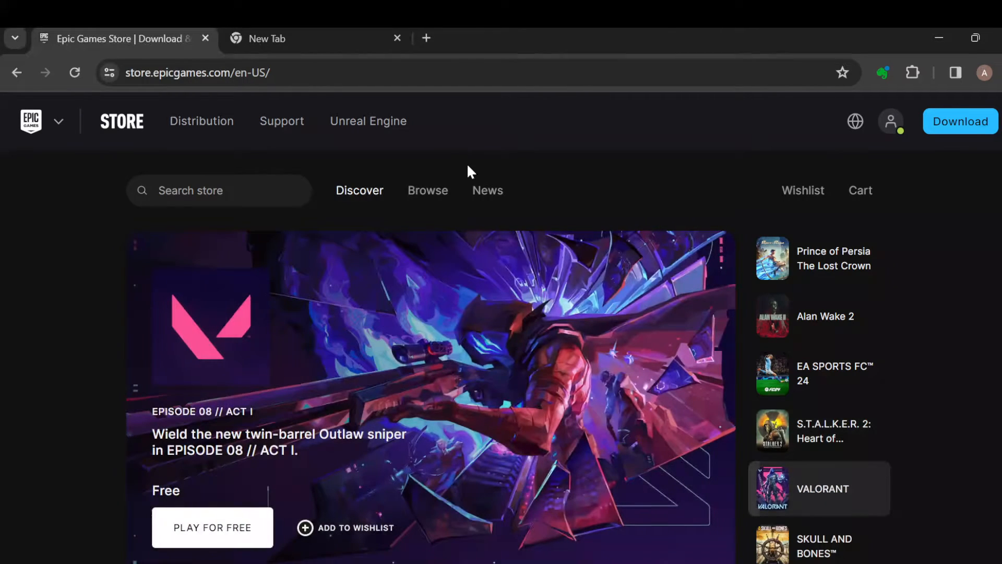
scroll(down, 3)
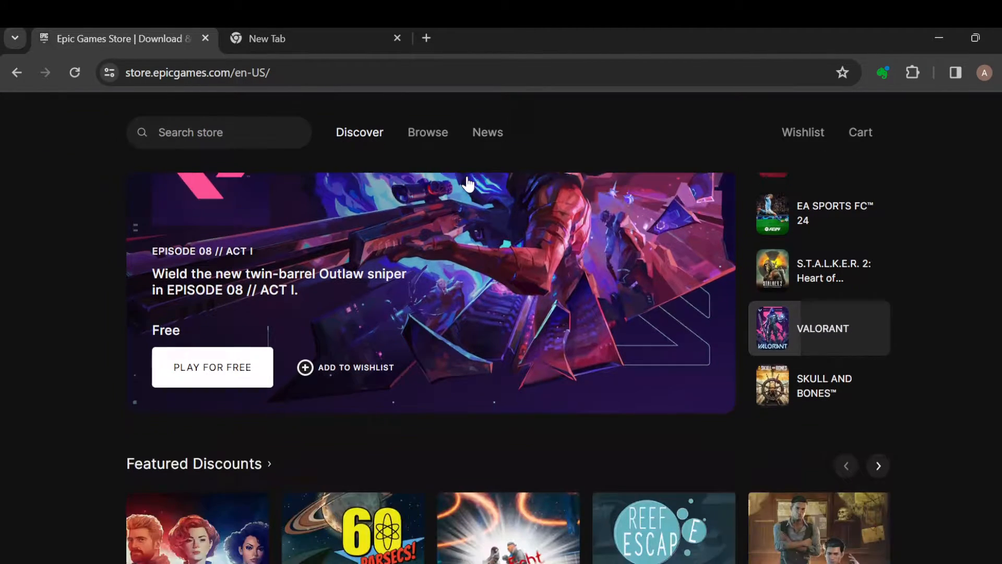
scroll(down, 3)
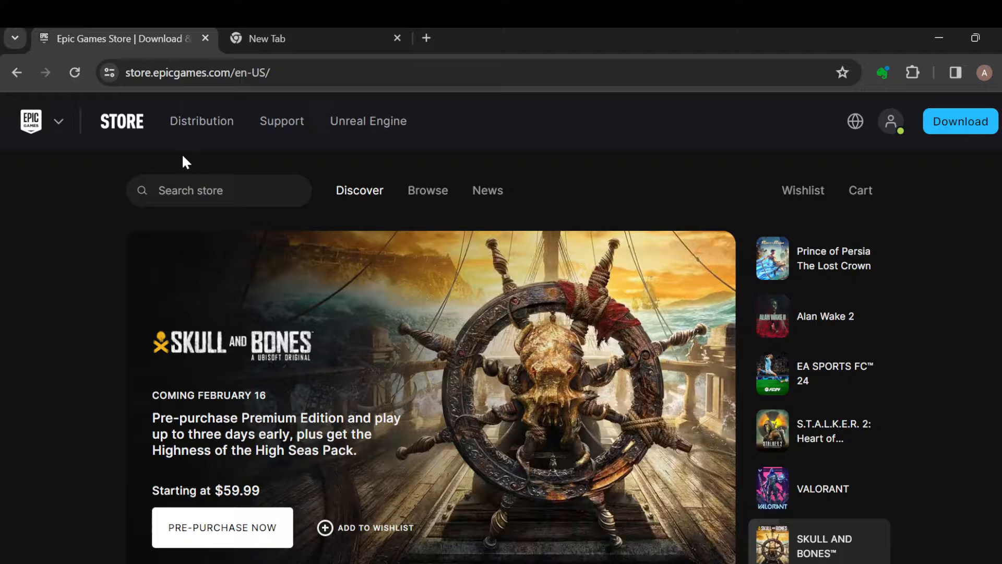
scroll(down, 3)
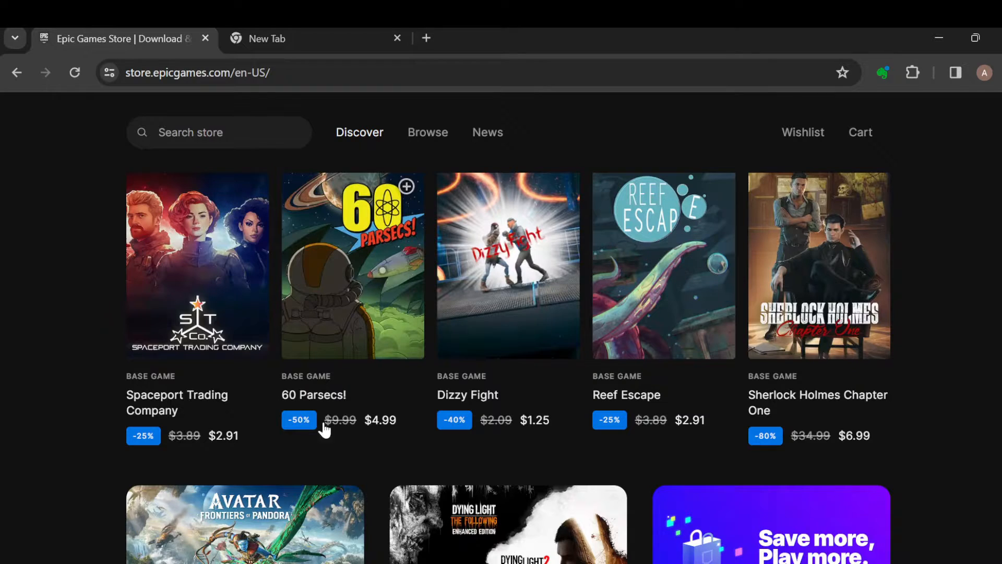
mouse_move(647, 471)
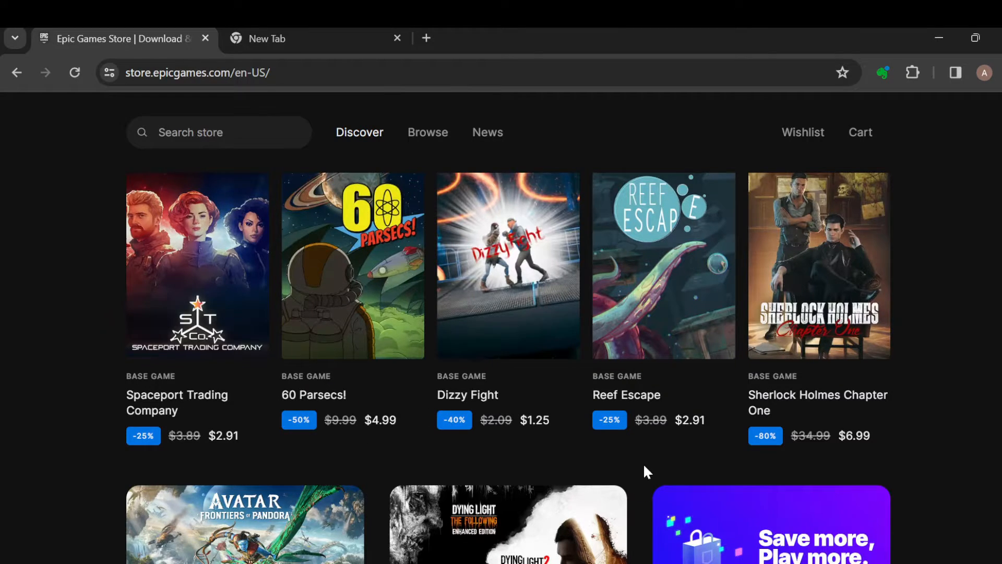
scroll(down, 3)
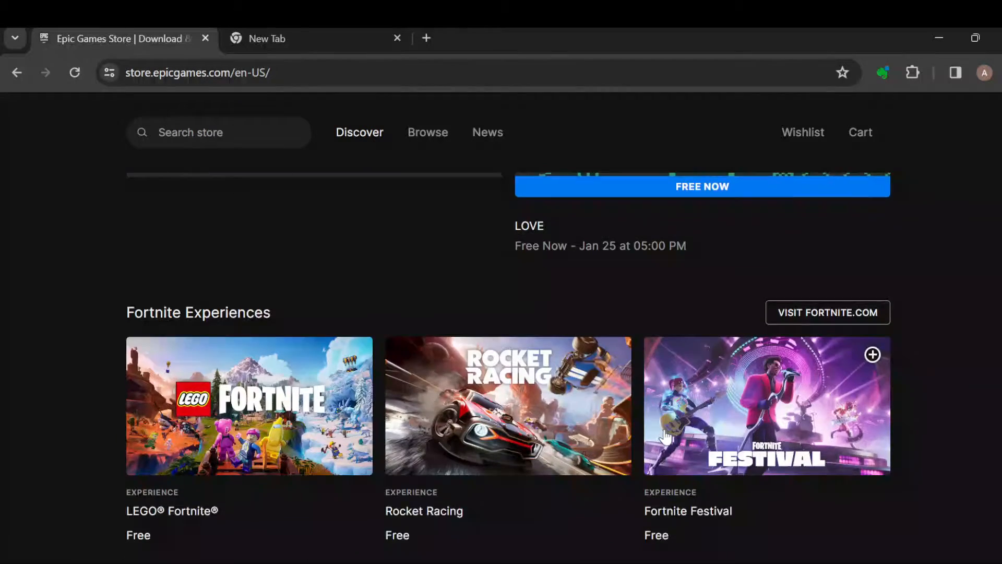
scroll(down, 3)
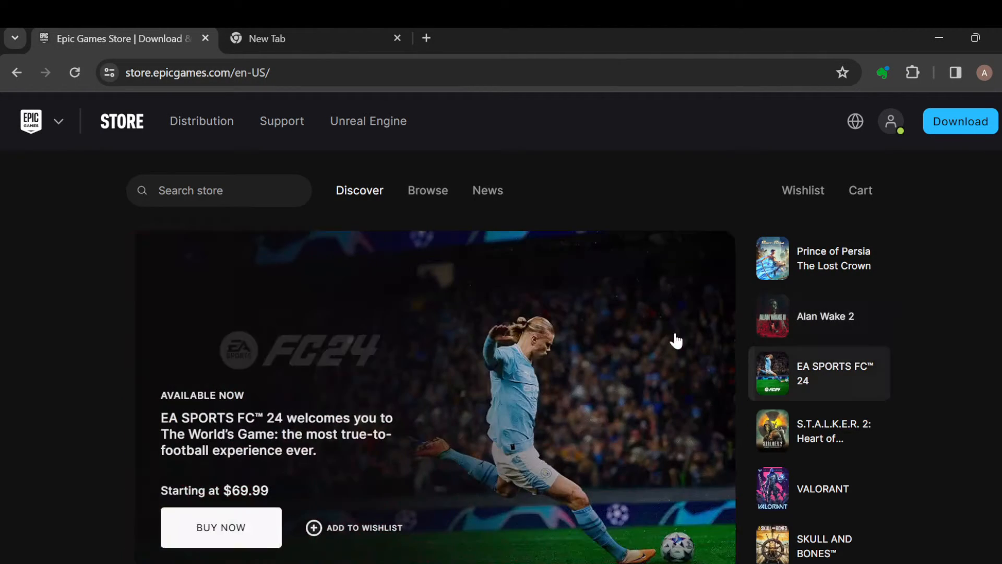
click(856, 121)
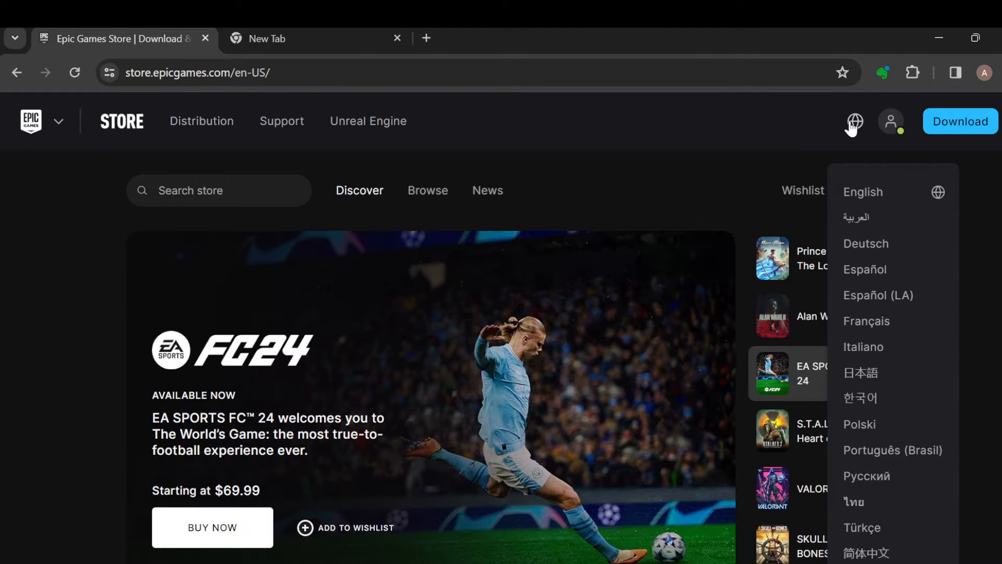
click(891, 122)
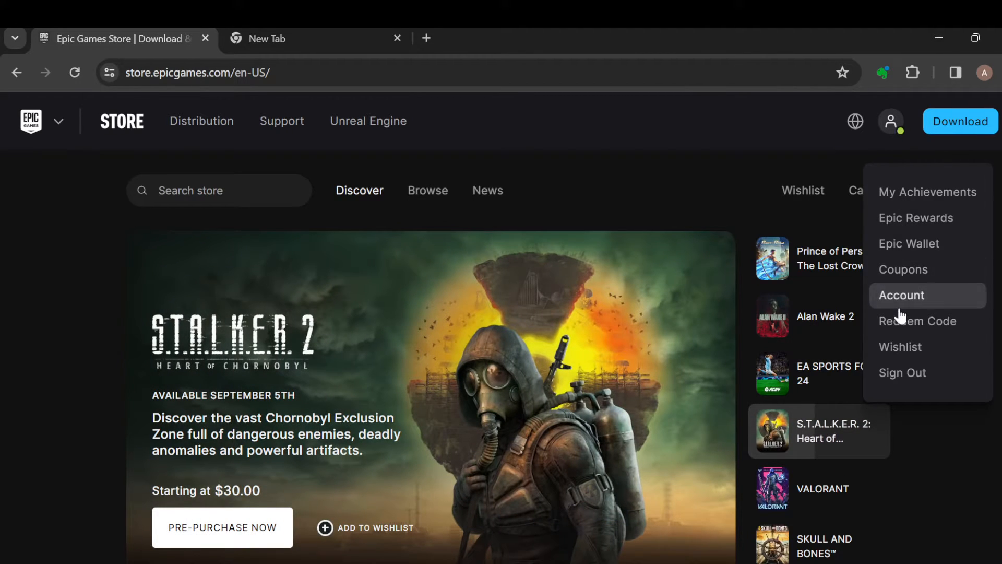
mouse_move(940, 191)
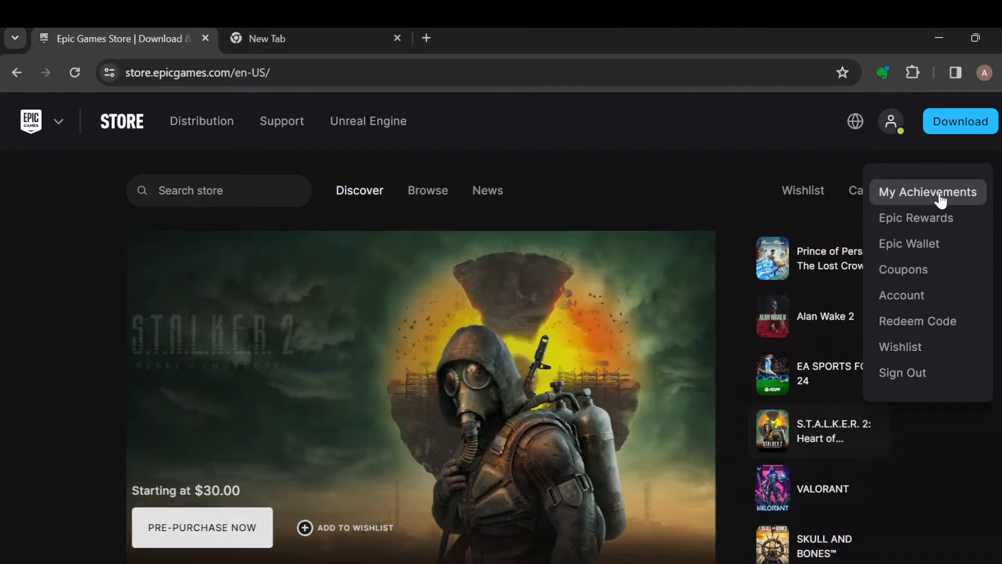
click(928, 192)
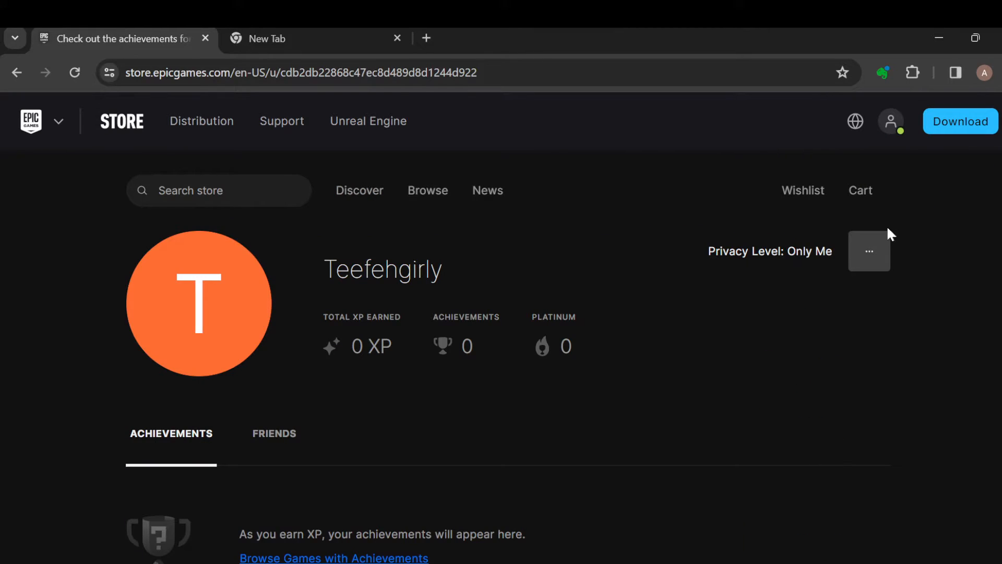
mouse_move(780, 322)
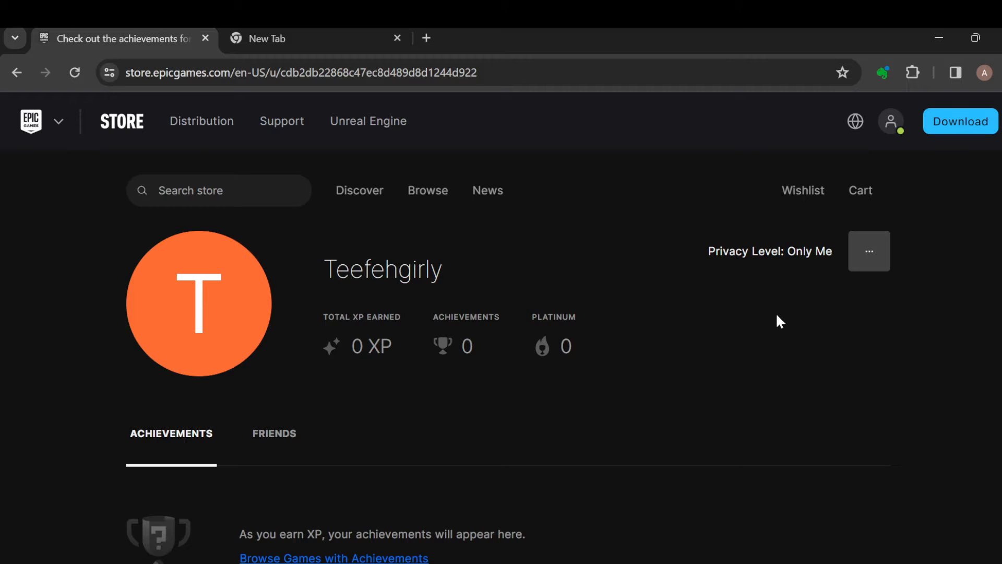
mouse_move(195, 343)
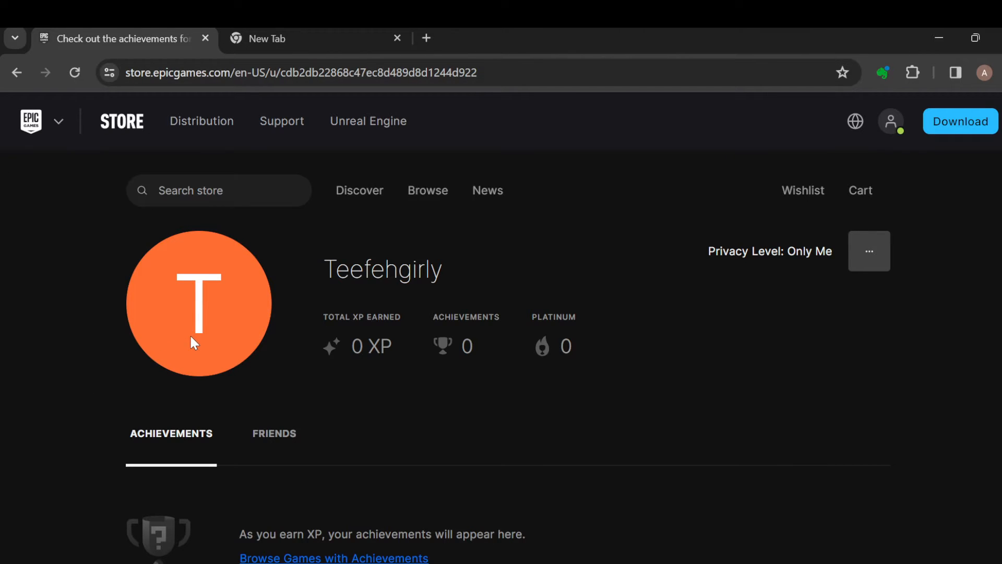
mouse_move(364, 323)
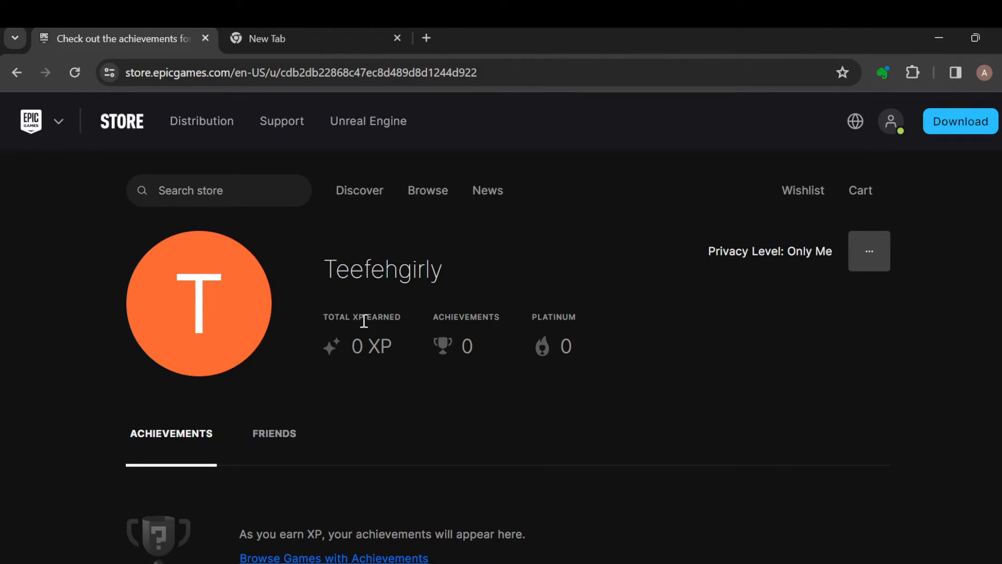
mouse_move(443, 330)
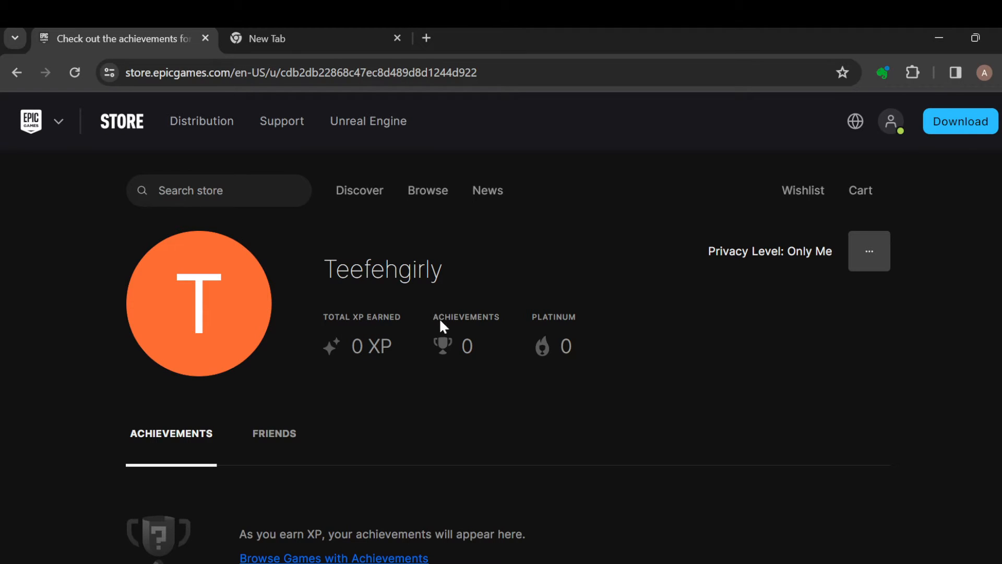
mouse_move(467, 378)
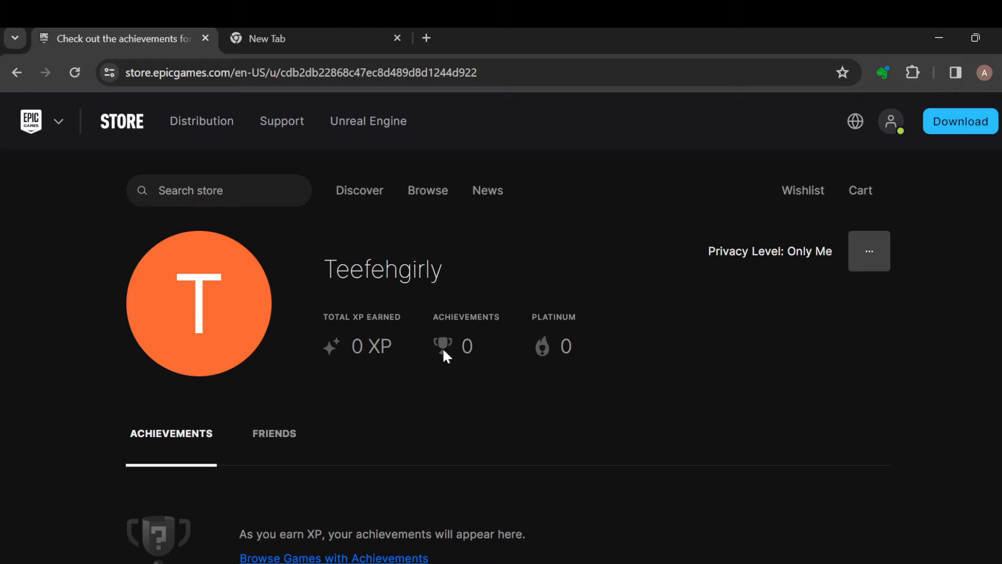
mouse_move(500, 333)
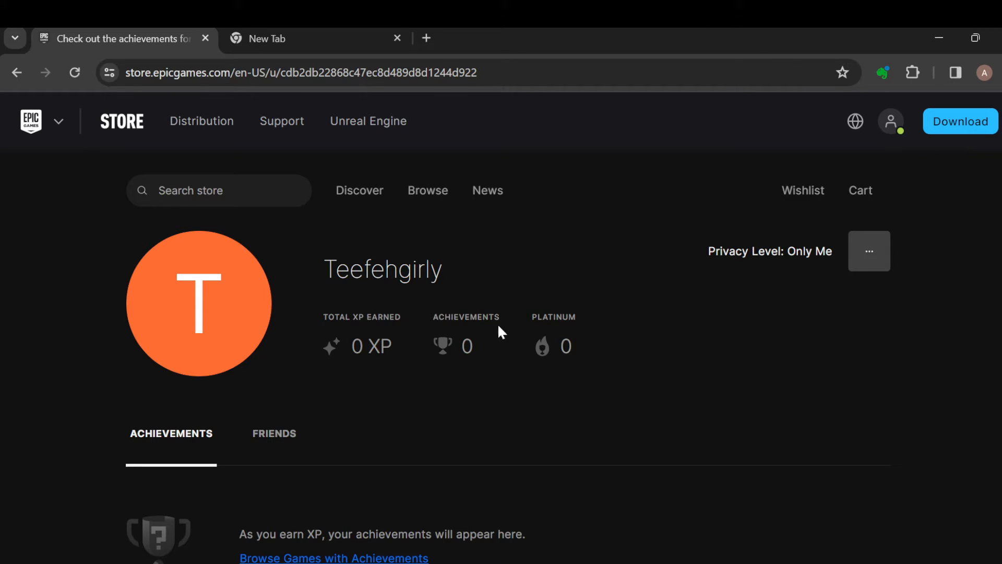
scroll(down, 3)
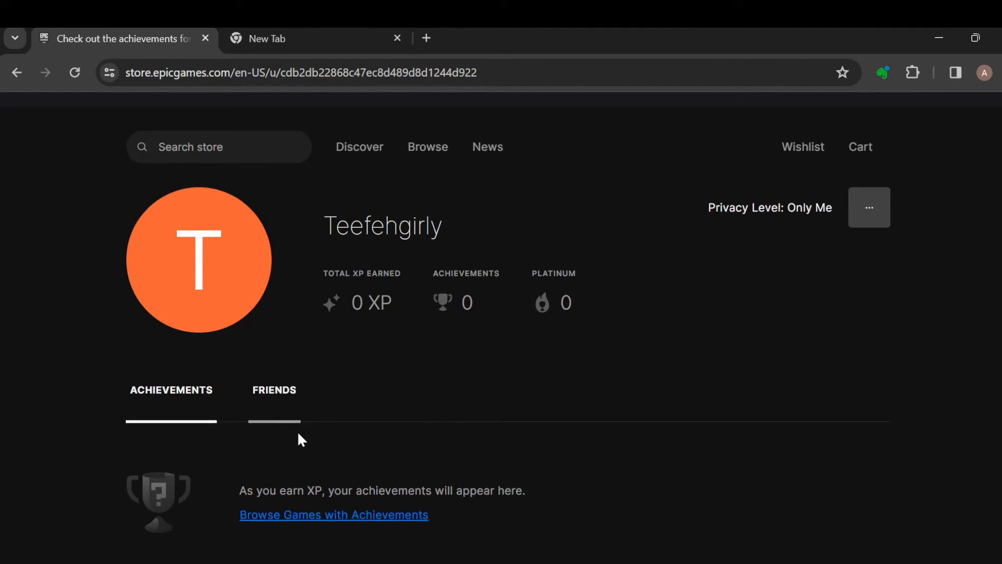
scroll(down, 3)
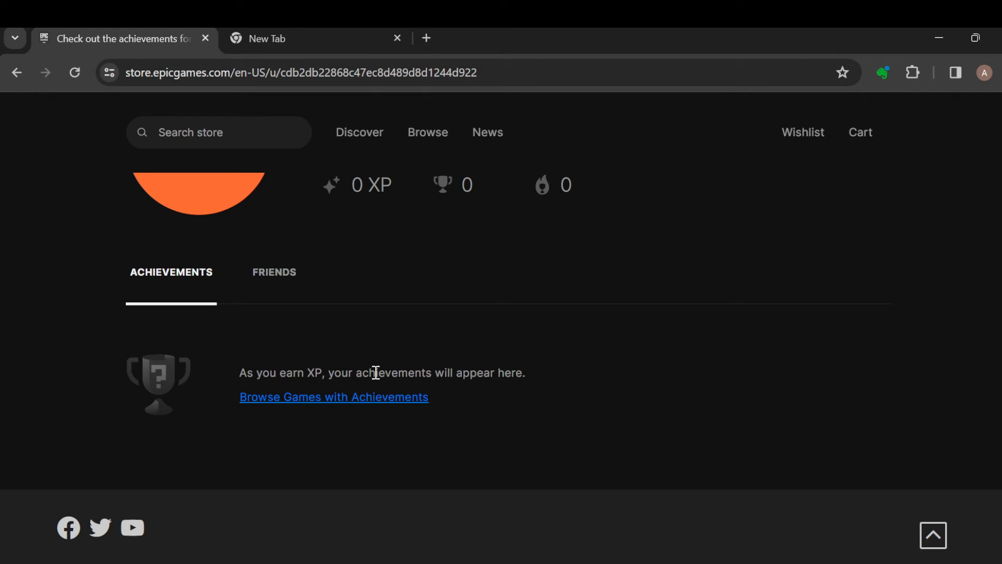
mouse_move(254, 205)
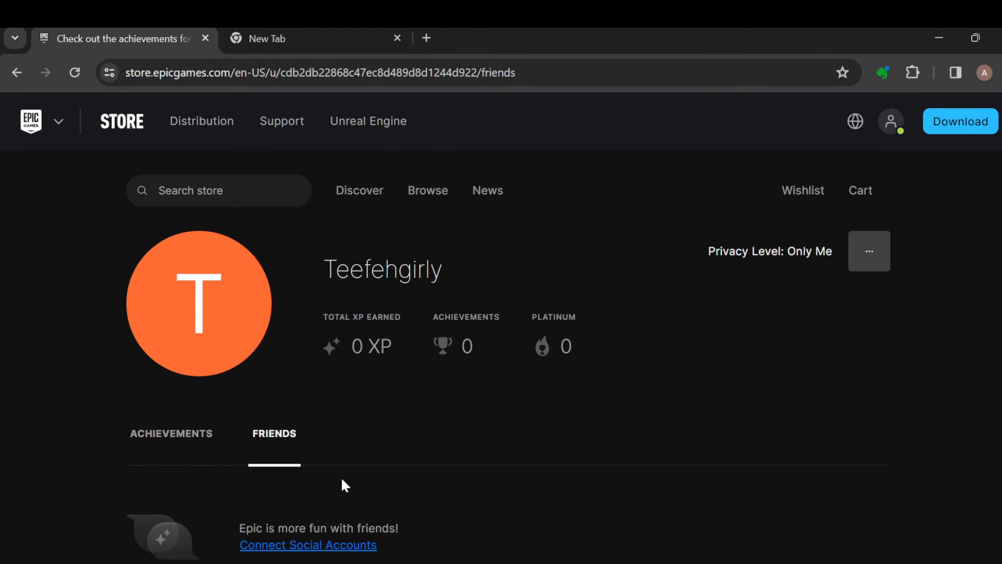
mouse_move(869, 320)
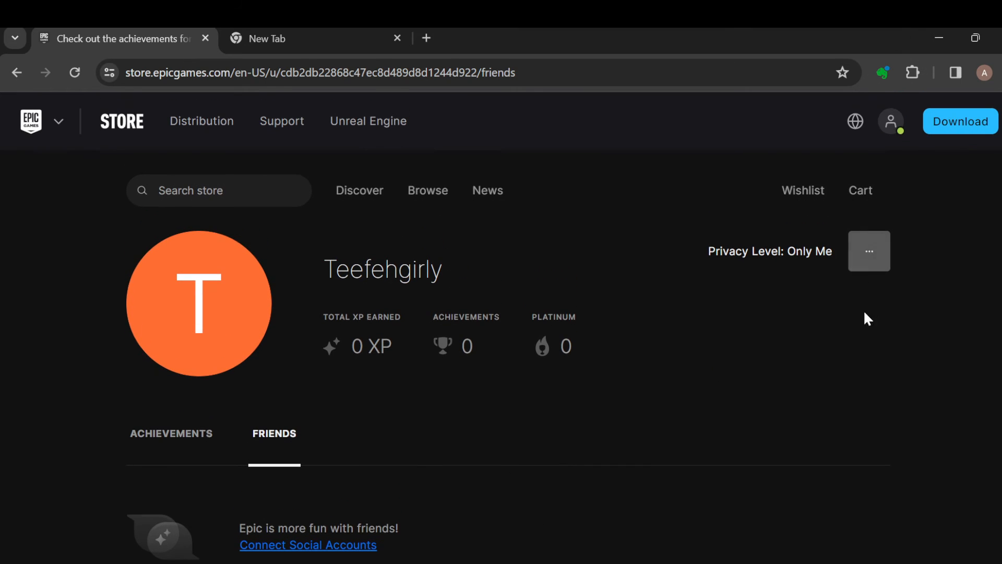
- Show the Privacy Level '...' menu with privacy and sharing options on the Friends tab
click(869, 251)
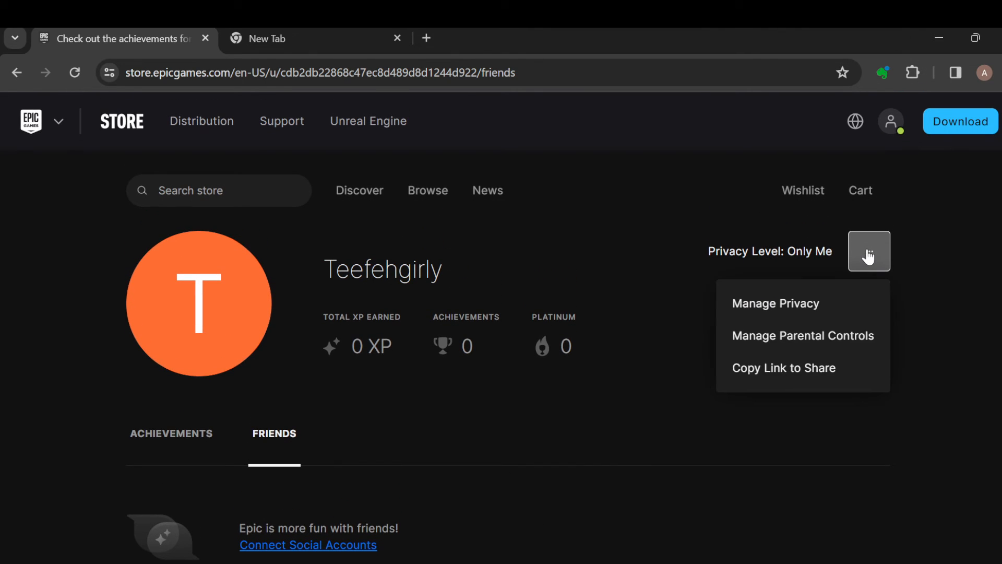